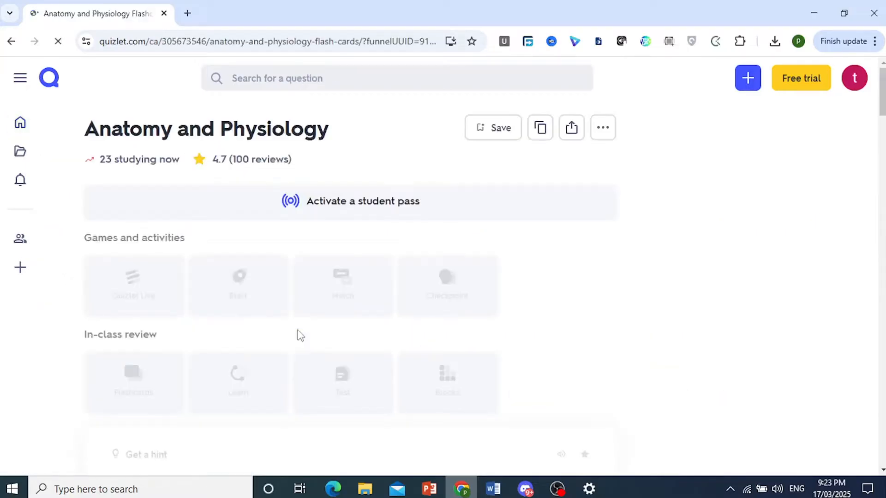
mouse_move(494, 180)
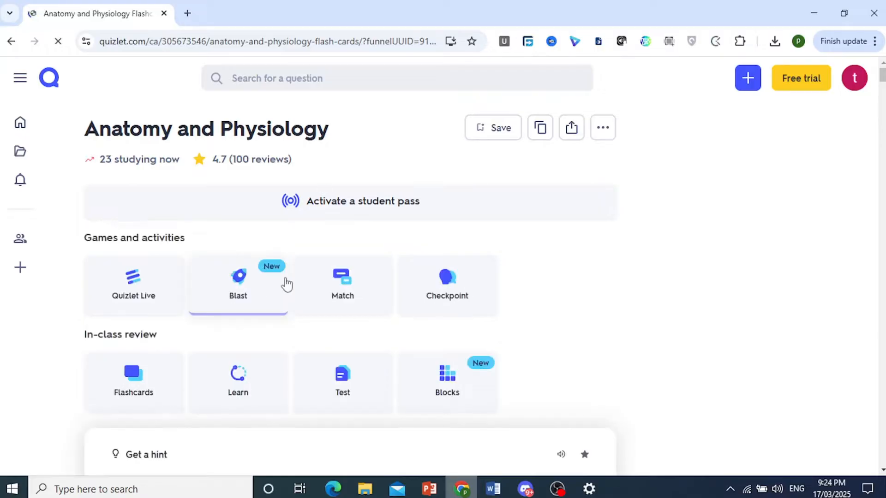
Choose Print from the set's More menu to reach the Anatomy and Physiology print page.
scroll("down", 3)
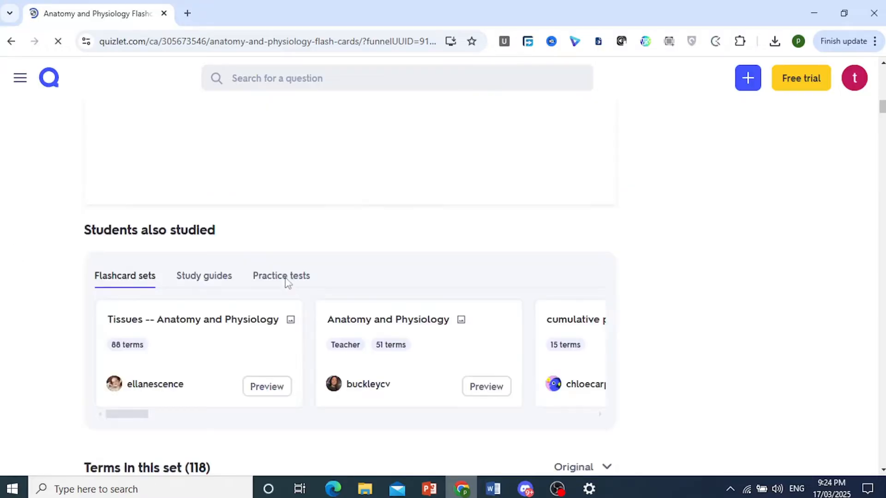
scroll("down", 3)
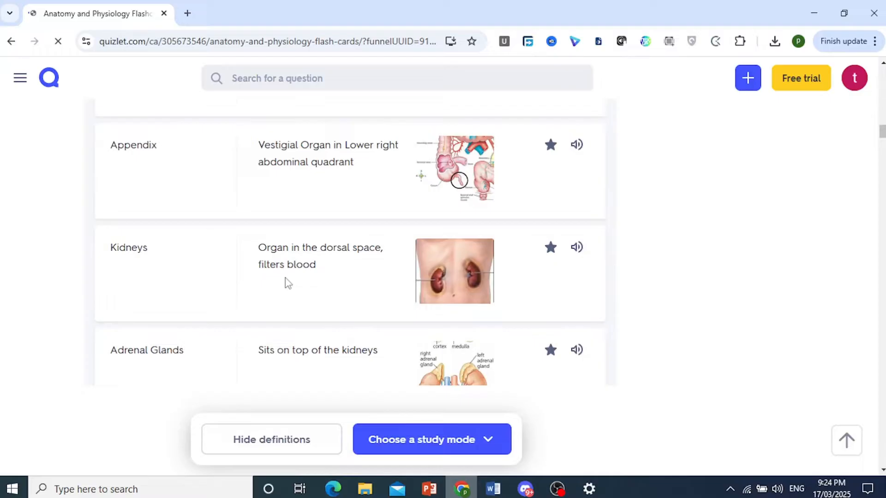
scroll("down", 3)
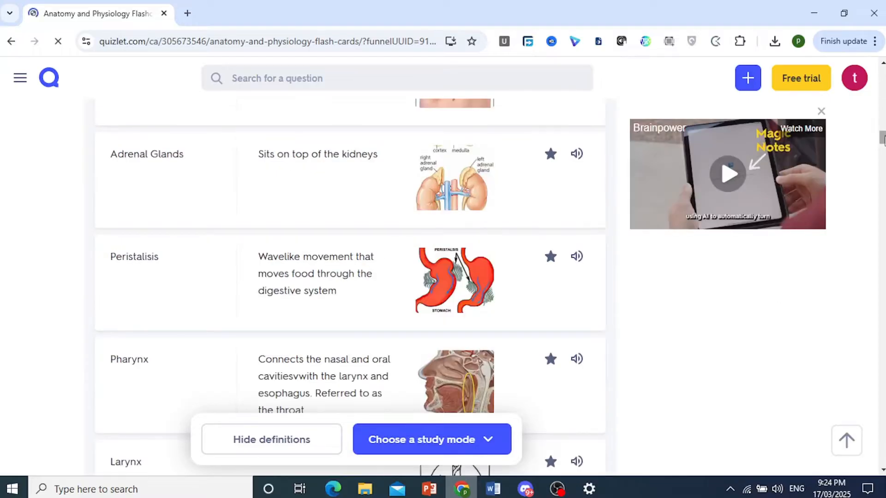
scroll("up", 3)
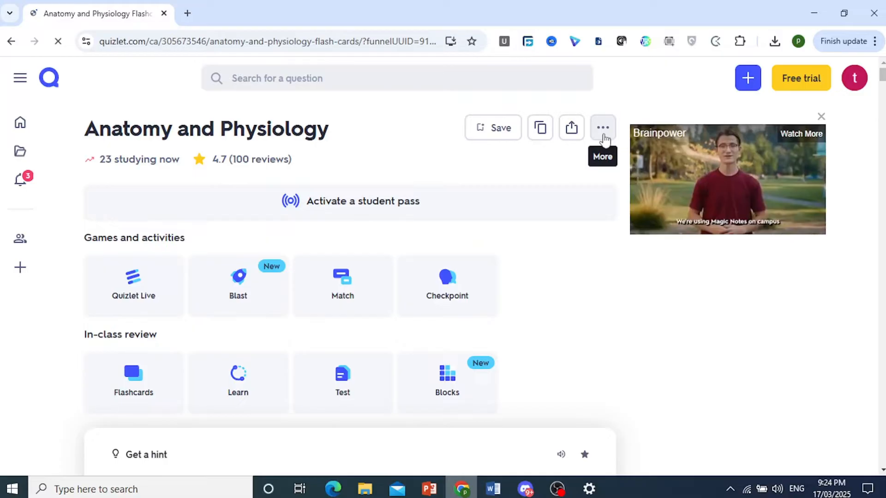
left_click(602, 128)
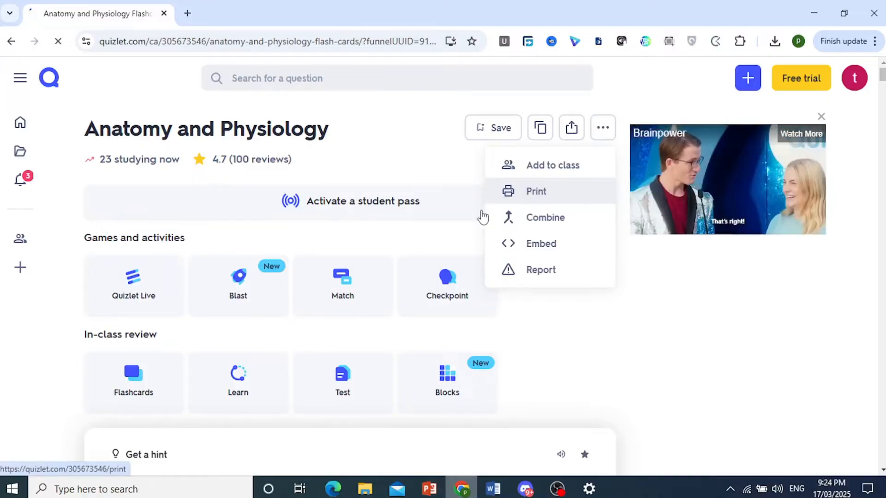
left_click(535, 191)
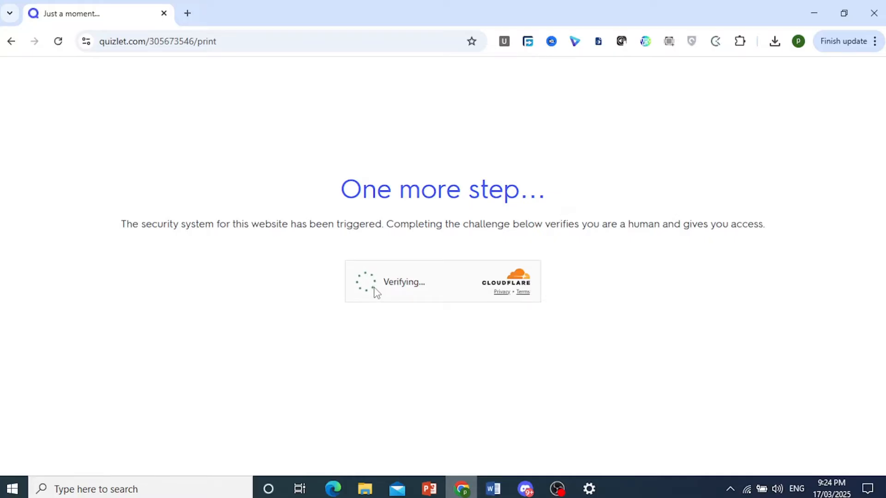
mouse_move(672, 470)
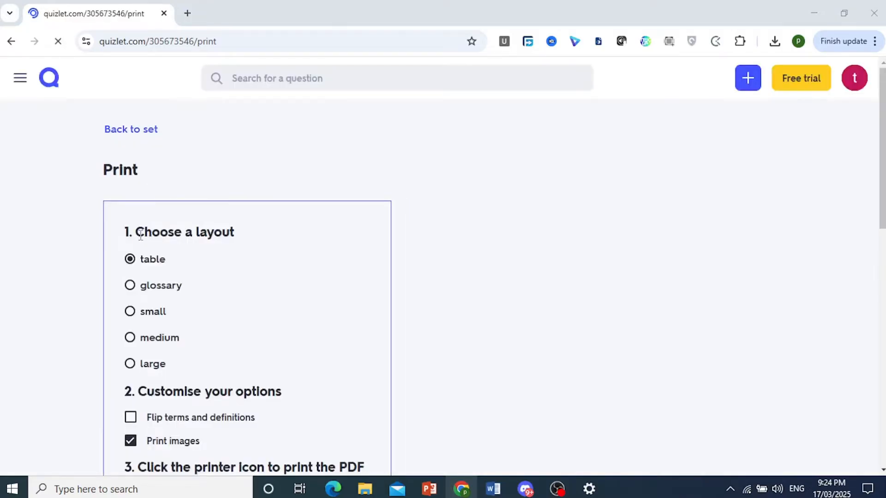
Follow the 'Want to print a test? Click here.' link on the Print page.
scroll("down", 3)
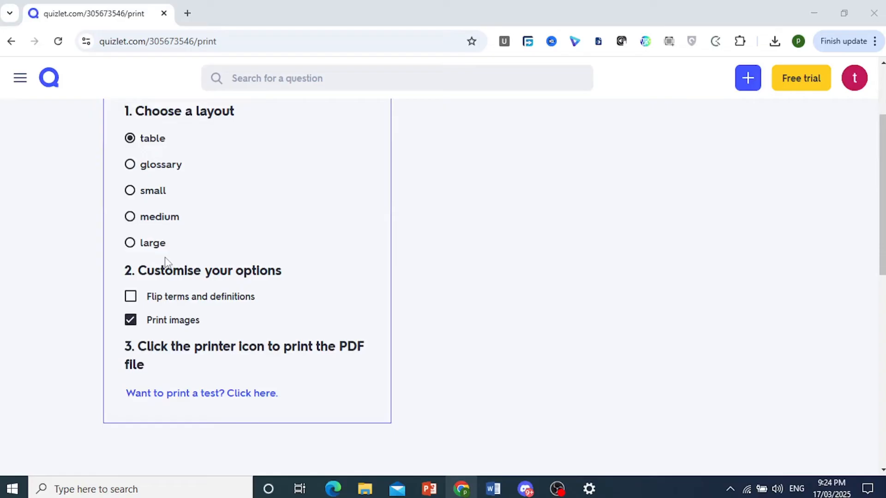
scroll("up", 3)
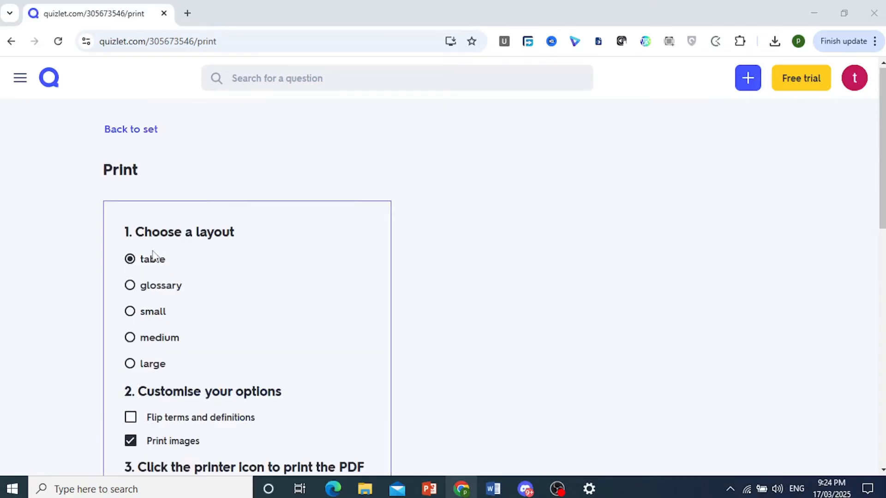
scroll("down", 3)
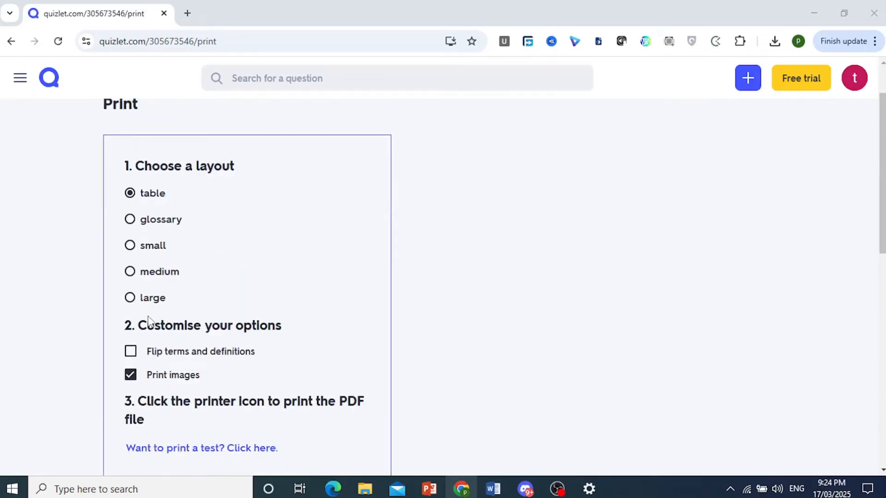
scroll("down", 3)
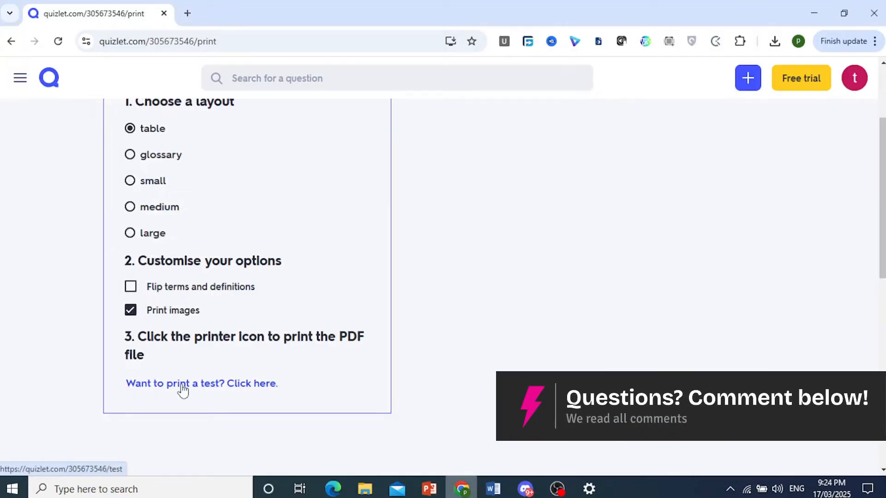
left_click(201, 384)
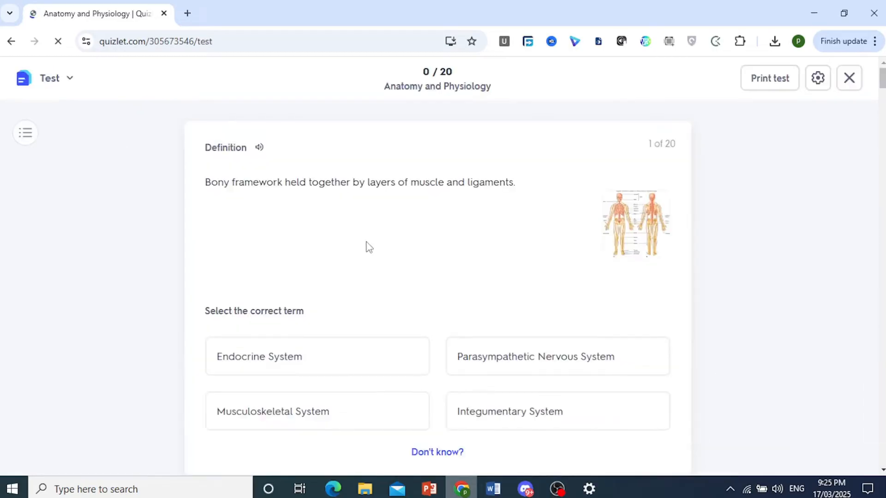
Dismiss the Quizlet Plus promotion to reach the Set up your test panel.
scroll("down", 3)
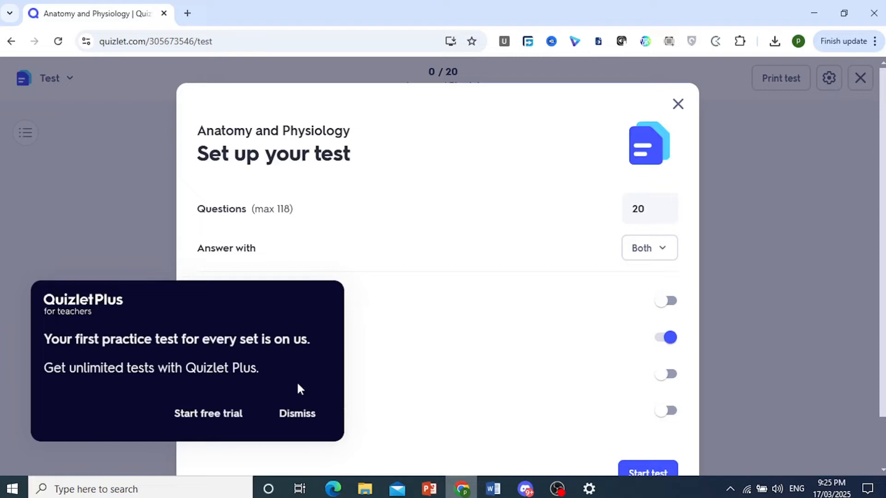
left_click(296, 413)
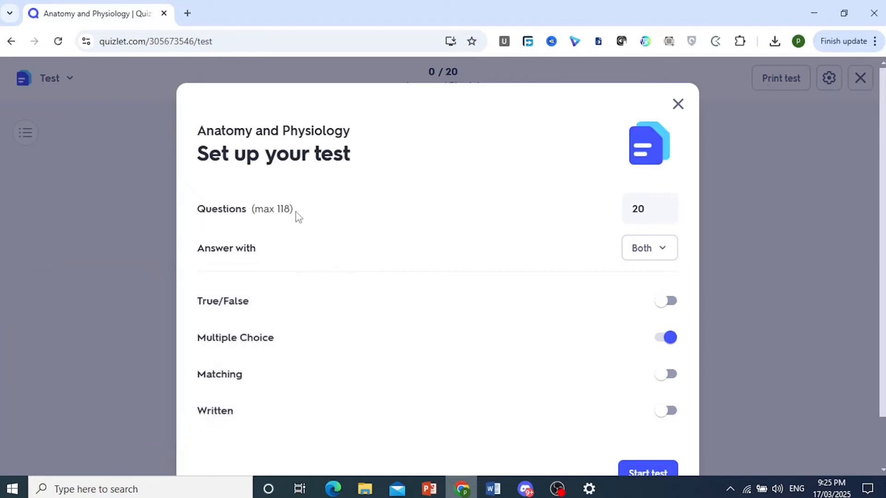
mouse_move(648, 247)
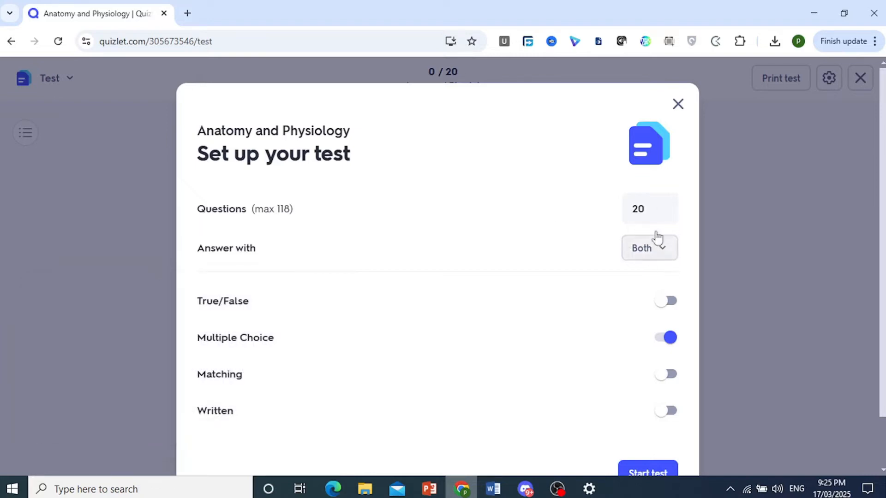
mouse_move(276, 212)
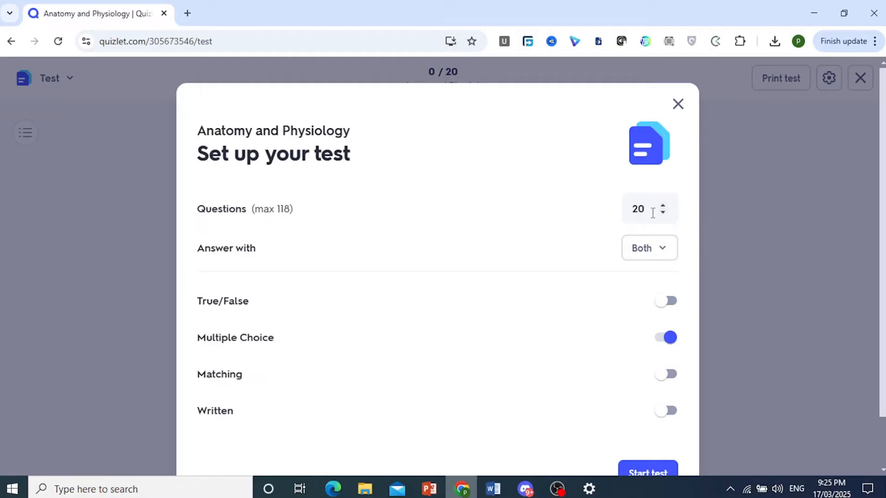
mouse_move(598, 219)
type("118")
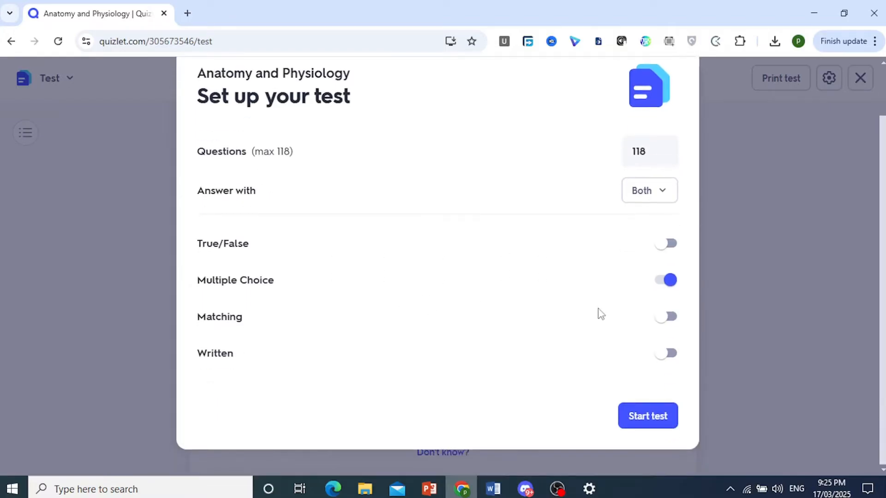
mouse_move(647, 416)
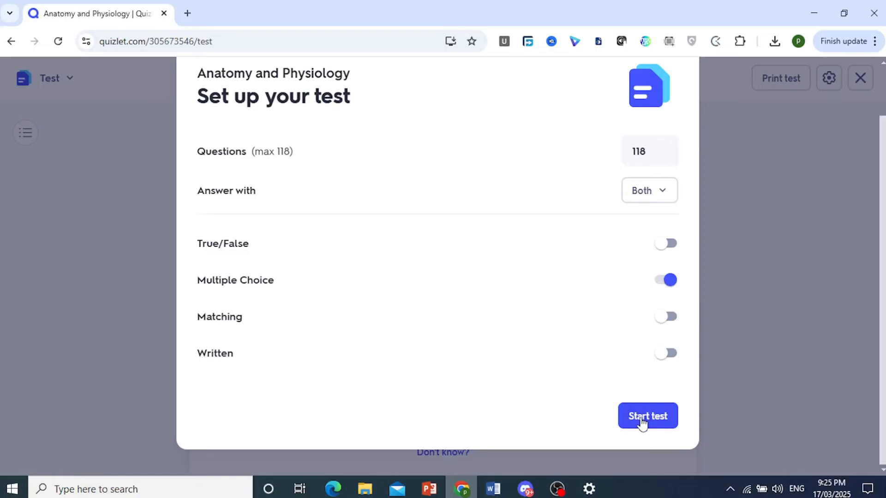
mouse_move(601, 394)
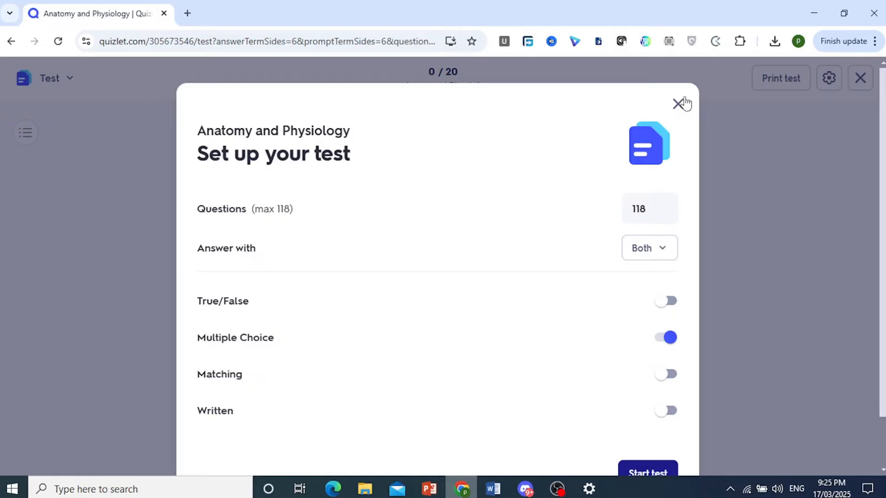
Show the 118-question test and send it to print with Save as PDF as destination.
left_click(648, 473)
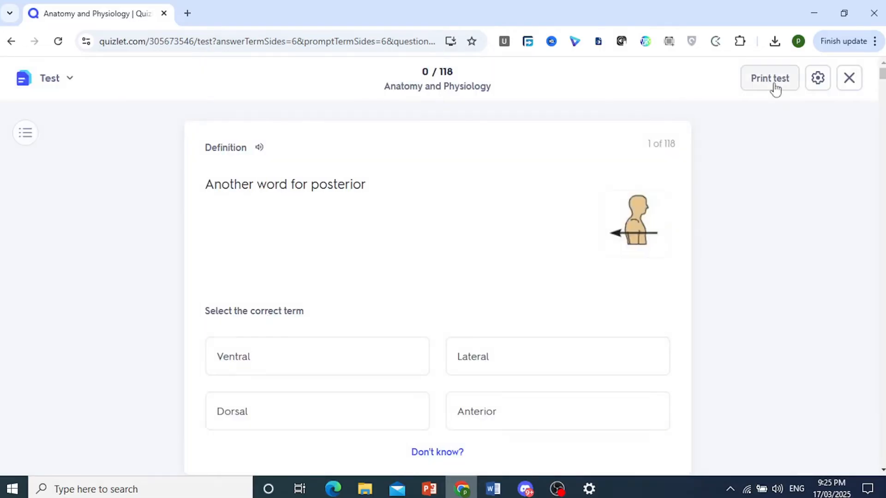
scroll("down", 3)
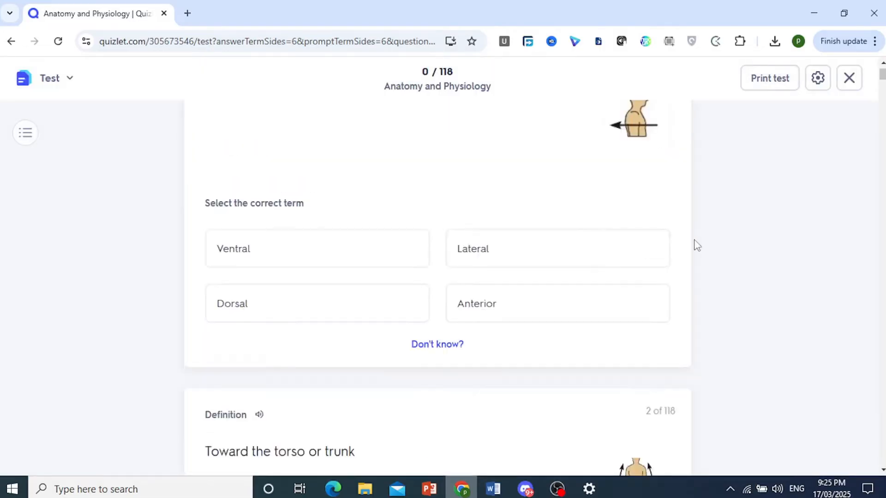
left_click(768, 77)
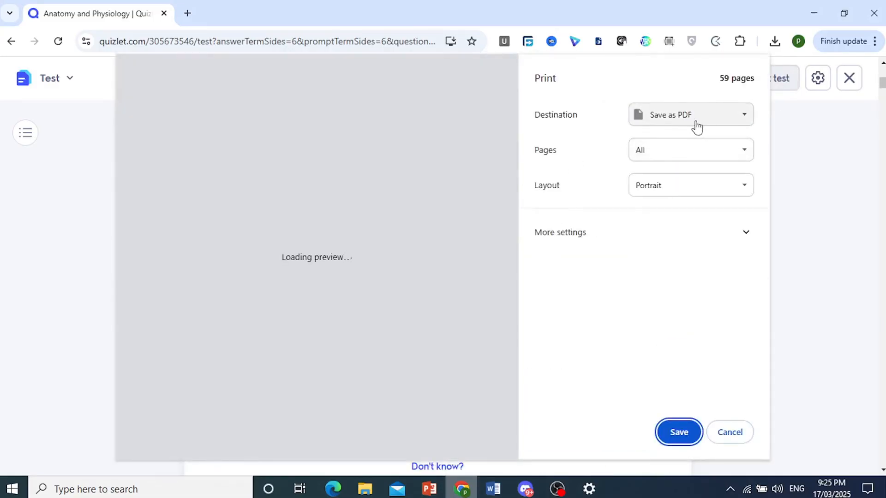
left_click(689, 115)
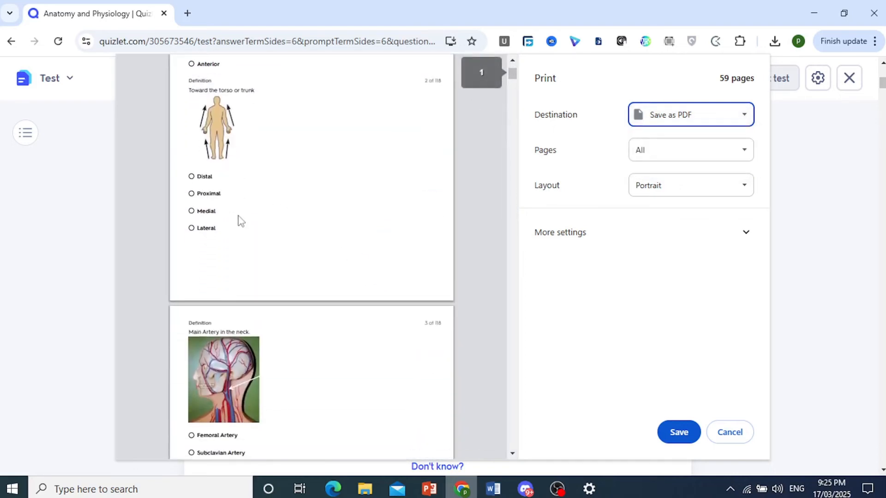
Save the test as Anatomy and Physiology _ Quizlet.pdf.
scroll("down", 3)
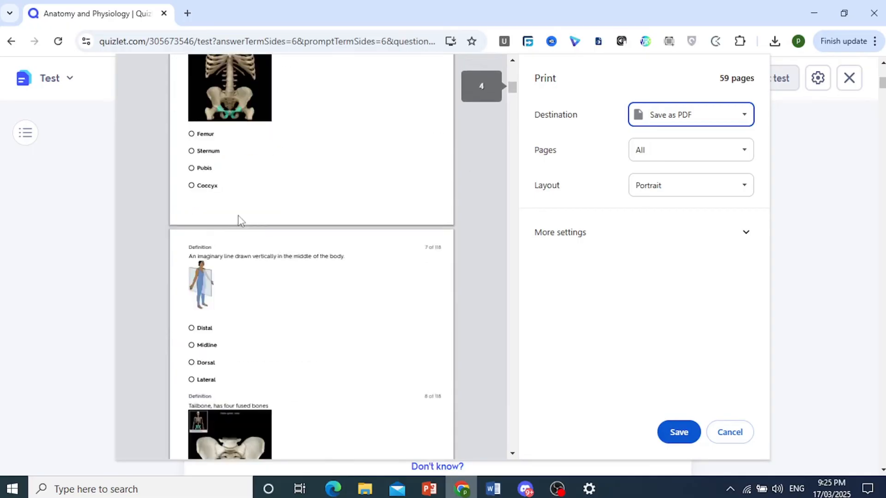
scroll("down", 3)
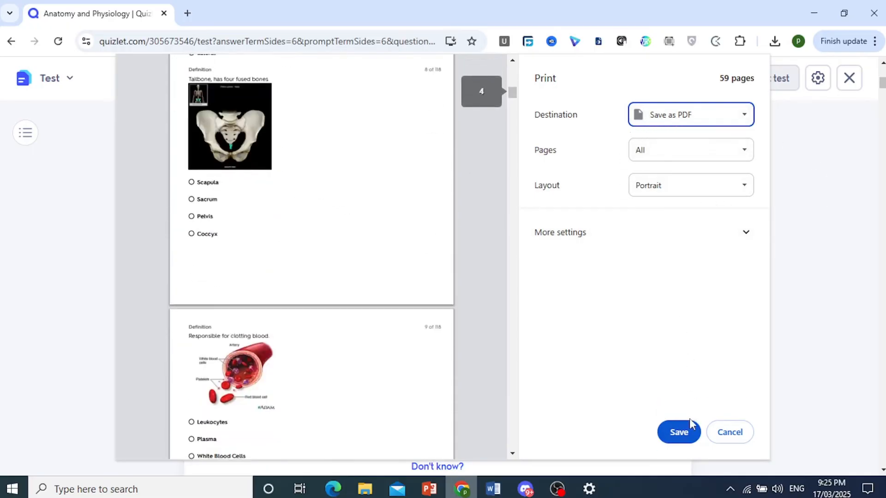
left_click(678, 431)
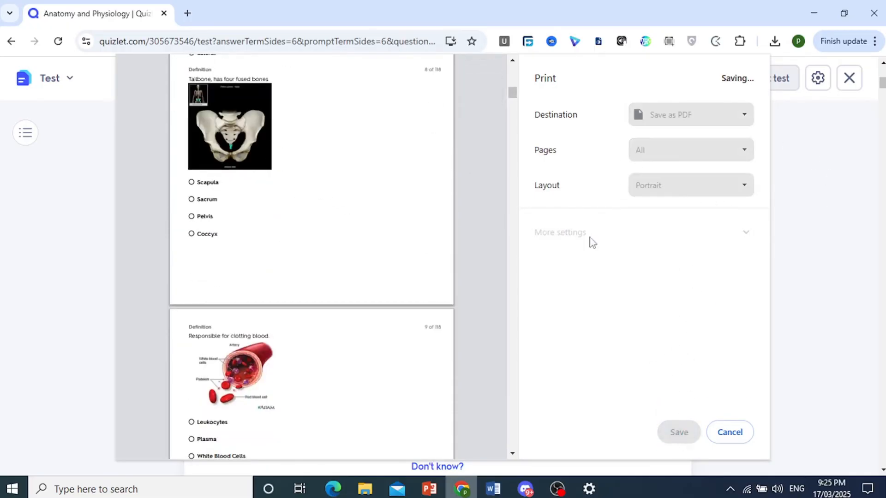
left_click(678, 432)
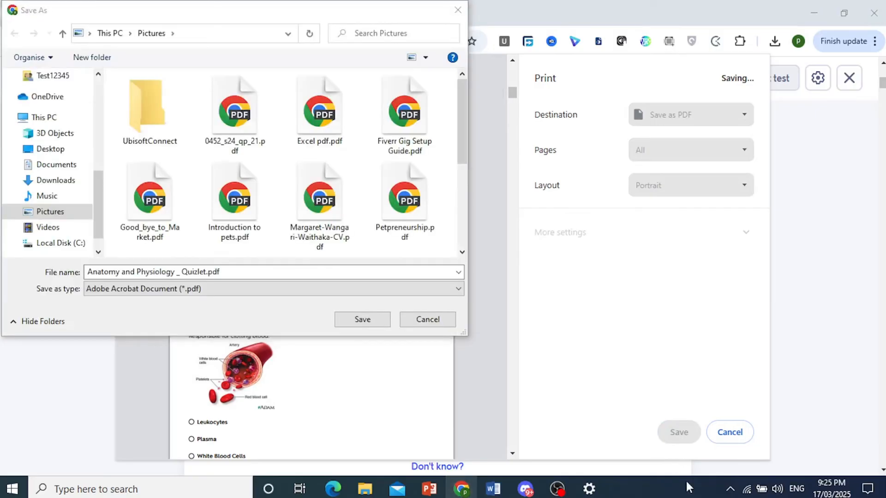
mouse_move(417, 319)
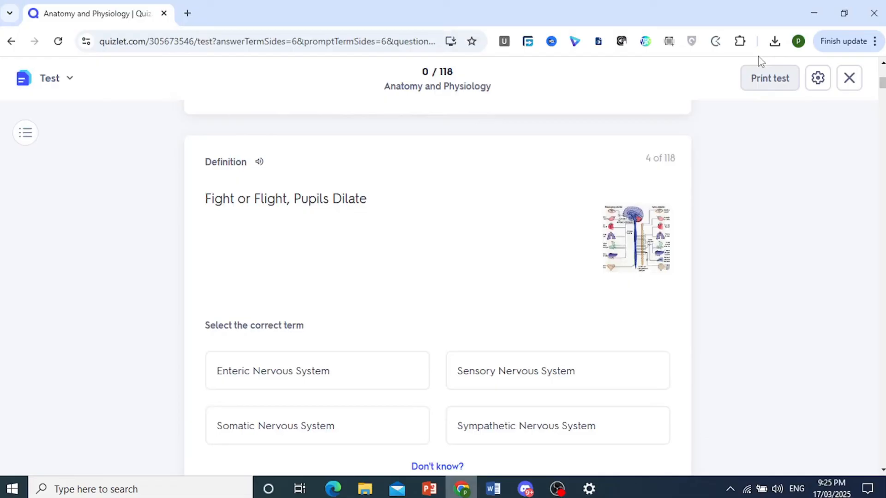
mouse_move(725, 133)
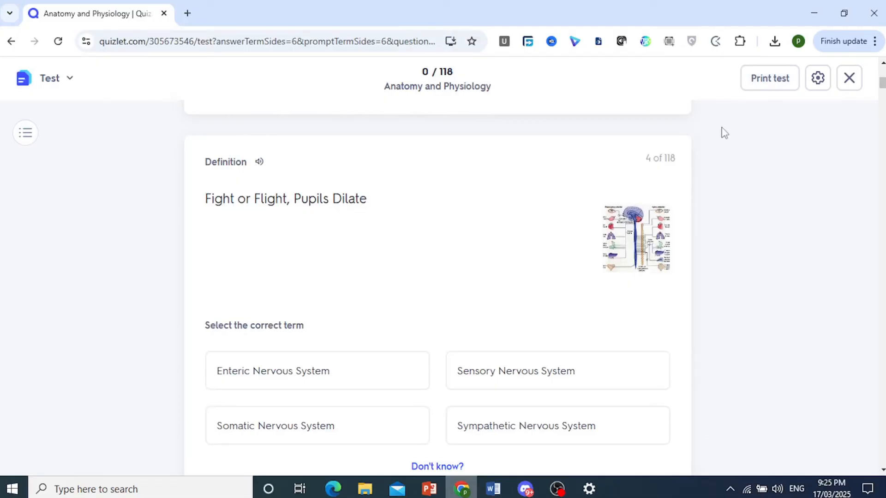
mouse_move(759, 160)
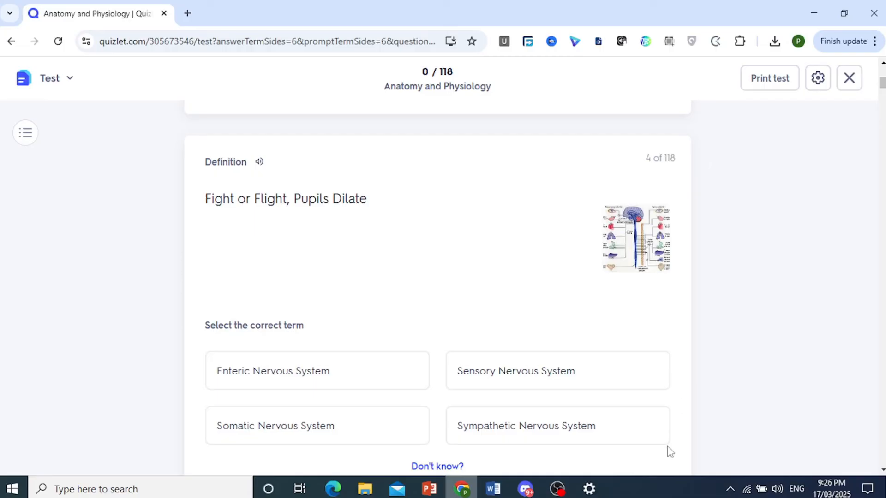
mouse_move(661, 492)
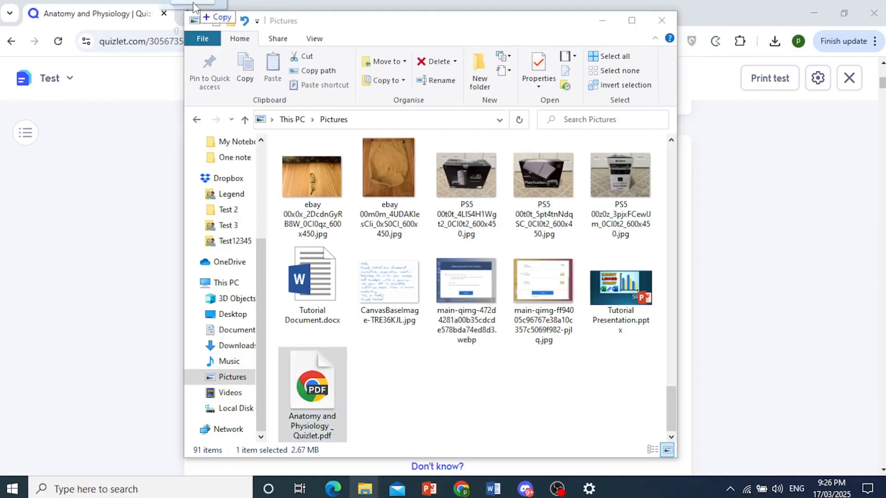
Open Anatomy and Physiology _ Quizlet.pdf from Pictures in the browser's PDF viewer.
double_click(312, 383)
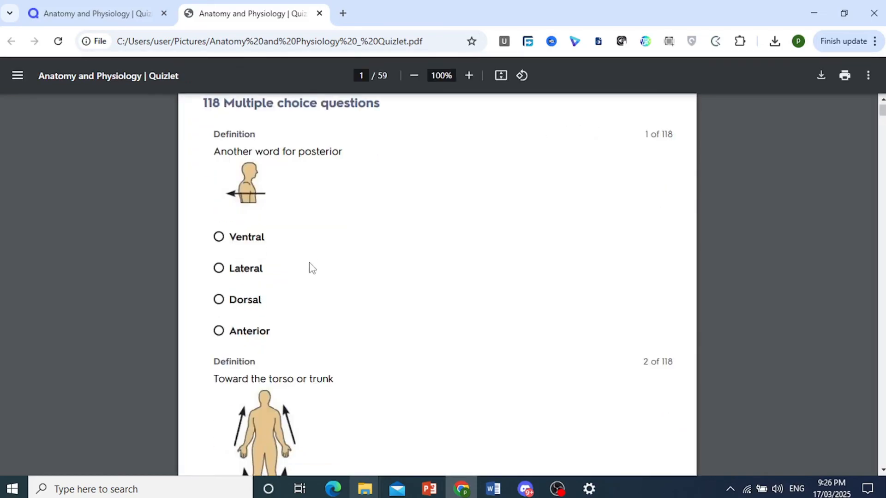
scroll("down", 3)
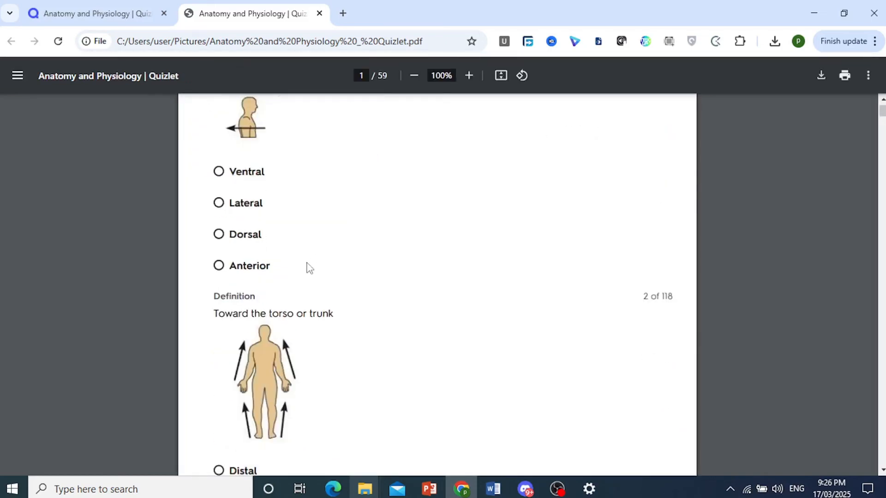
scroll("down", 3)
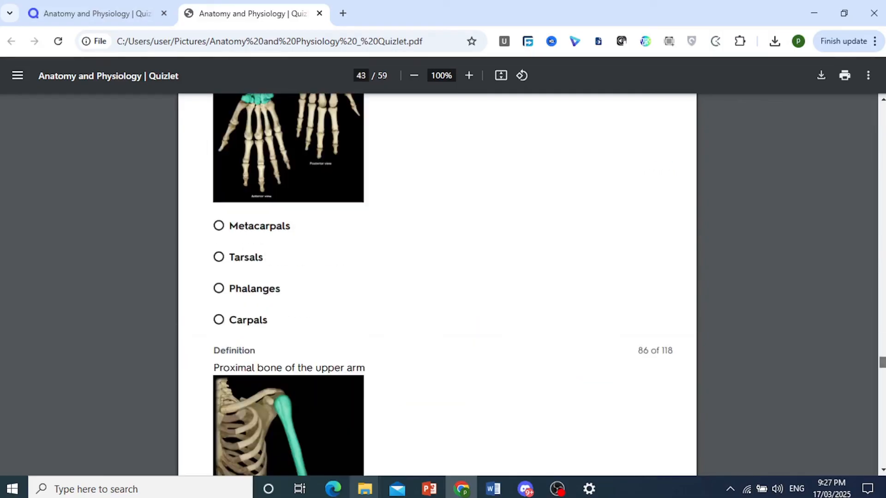
scroll("down", 3)
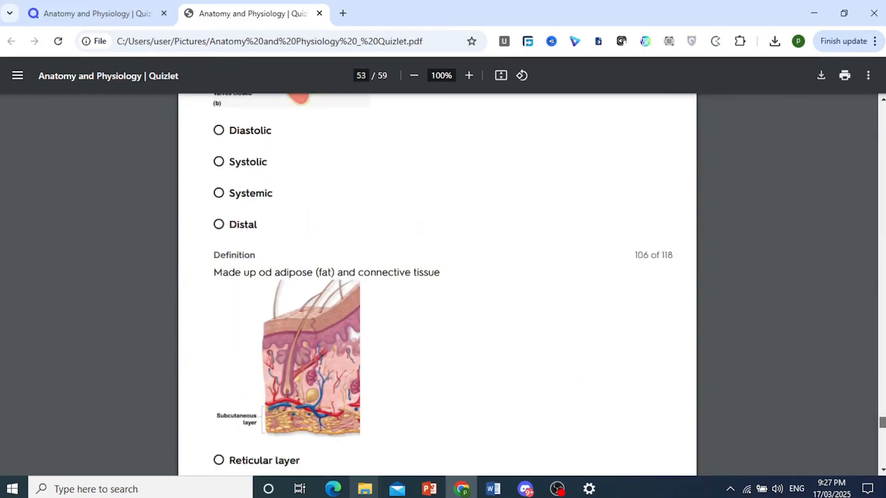